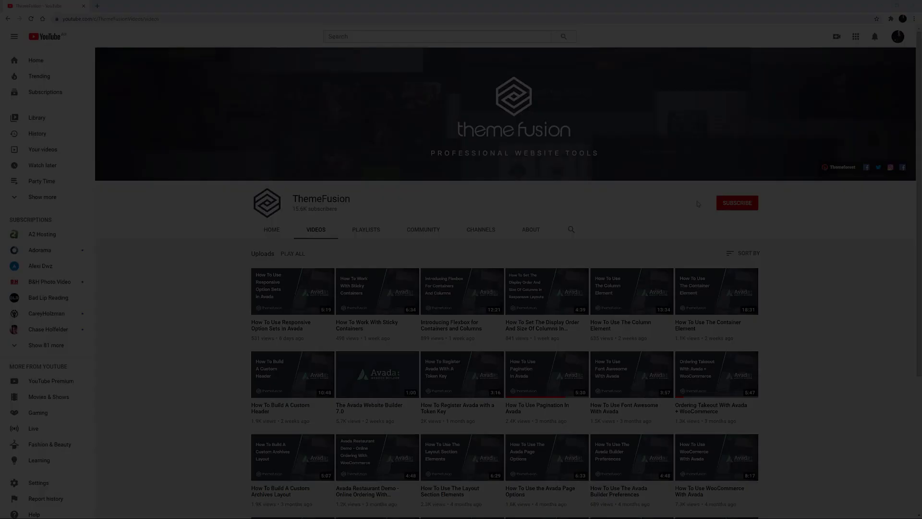
# Subscribe to the ThemeFusion YouTube channel with all notifications enabled.
pyautogui.click(737, 203)
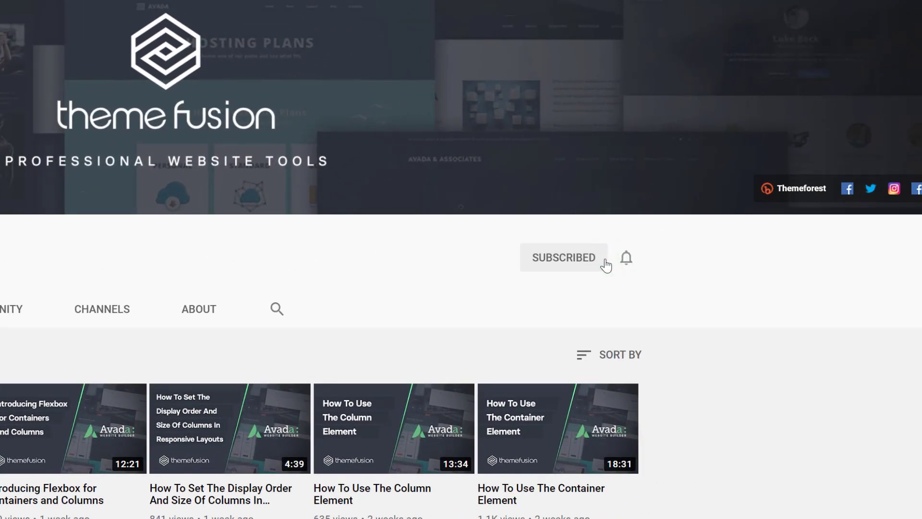
pyautogui.moveTo(584, 264)
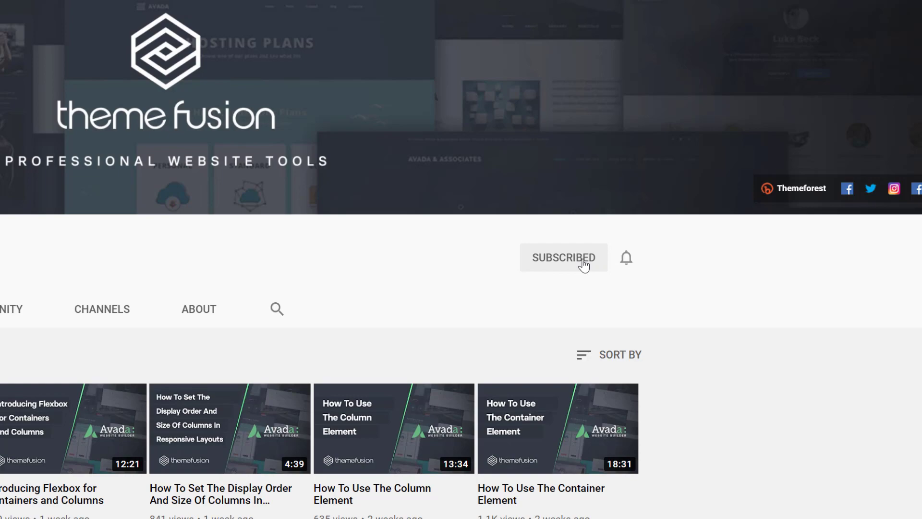
pyautogui.click(625, 257)
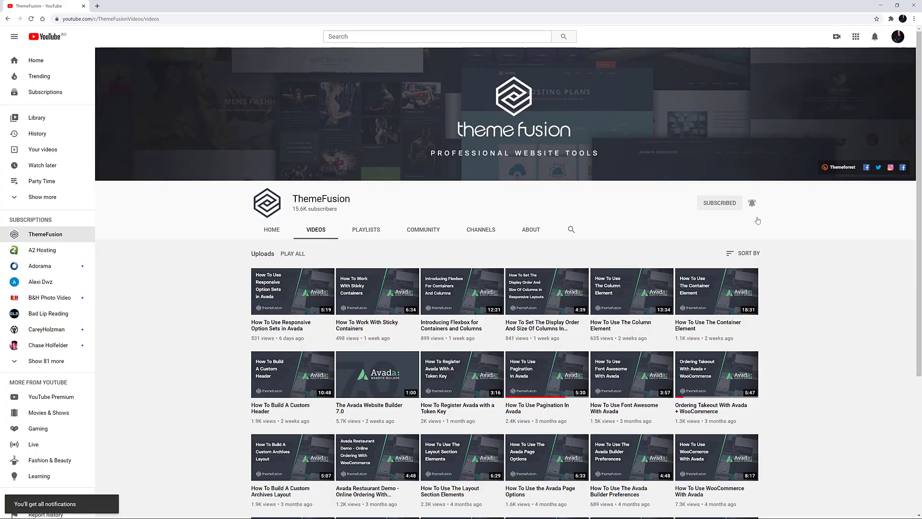
pyautogui.click(47, 6)
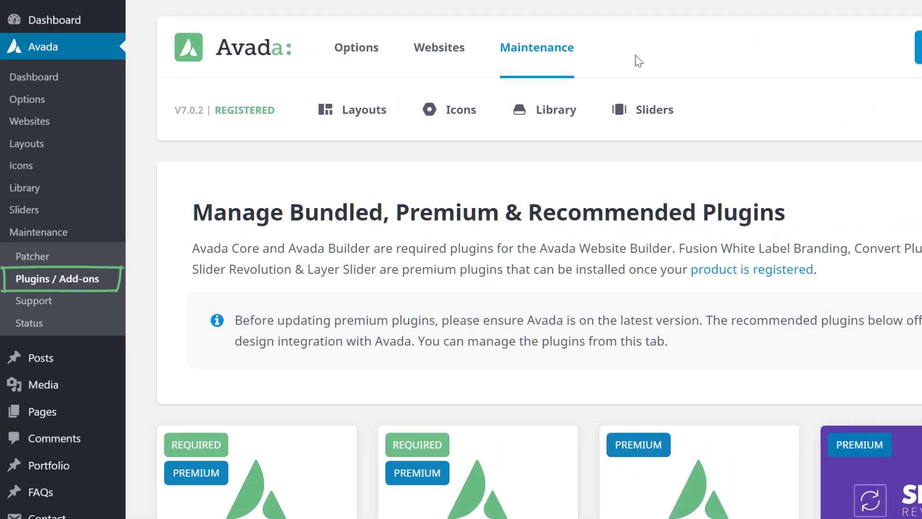
# Install the Avada Custom Branding plugin from Avada's Plugins / Add-ons page and return to the installer.
pyautogui.click(536, 48)
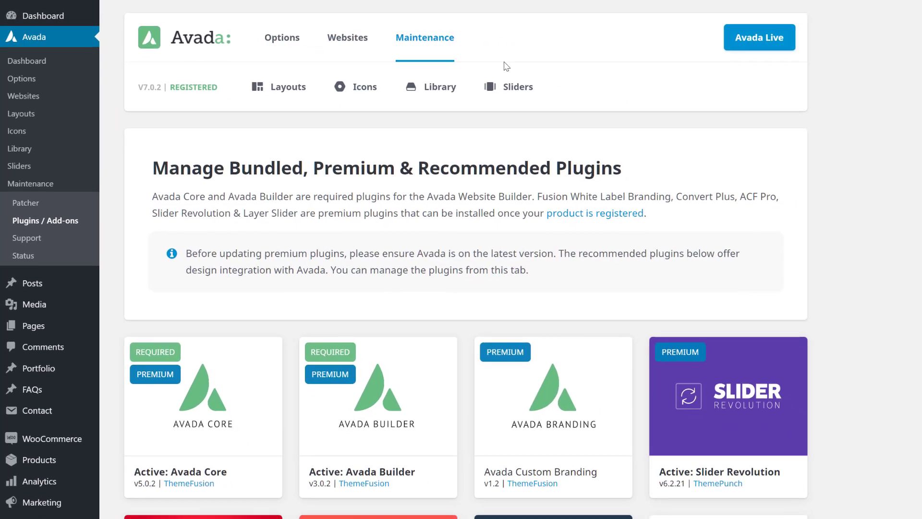
pyautogui.moveTo(549, 402)
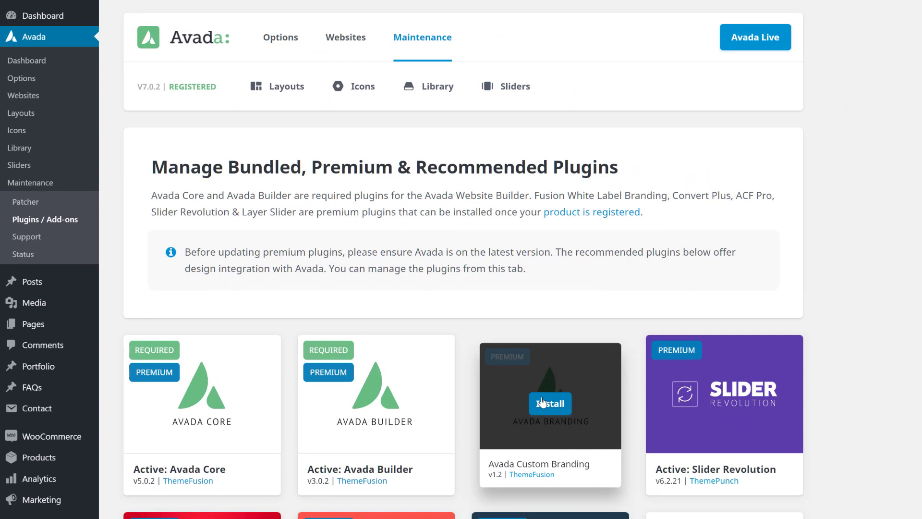
pyautogui.click(549, 404)
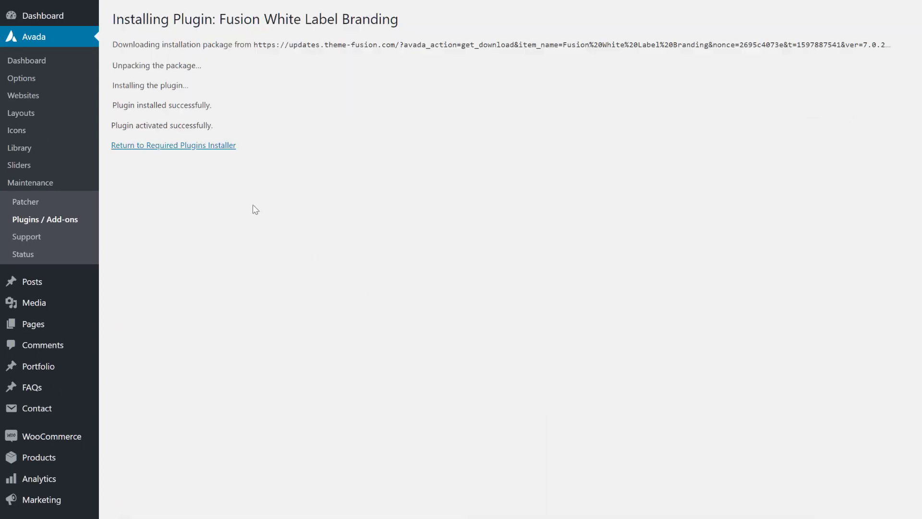
pyautogui.click(173, 145)
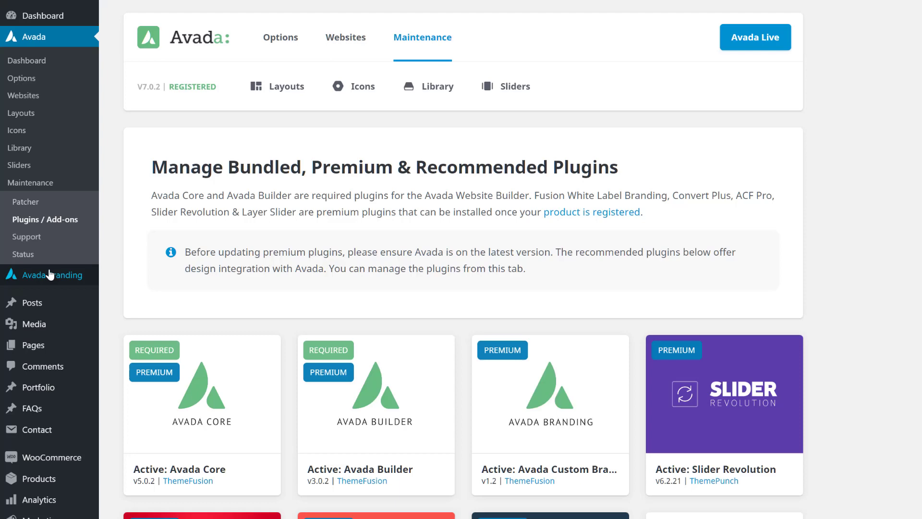
# Go to Avada Branding and switch to its WP Admin branding settings.
pyautogui.click(52, 275)
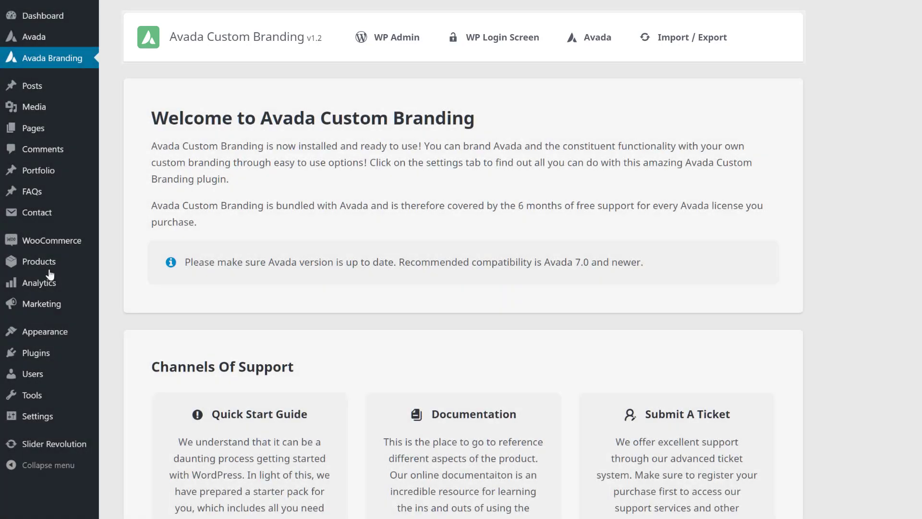
pyautogui.moveTo(125, 243)
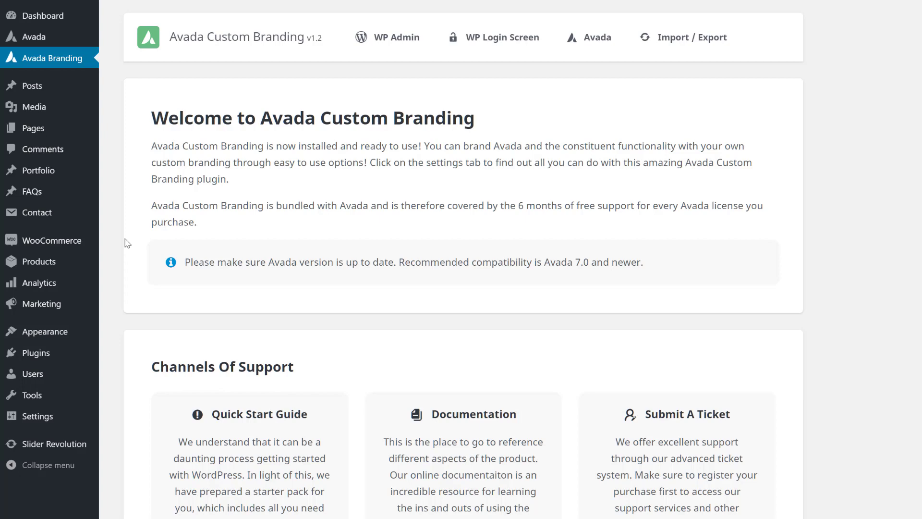
pyautogui.click(397, 37)
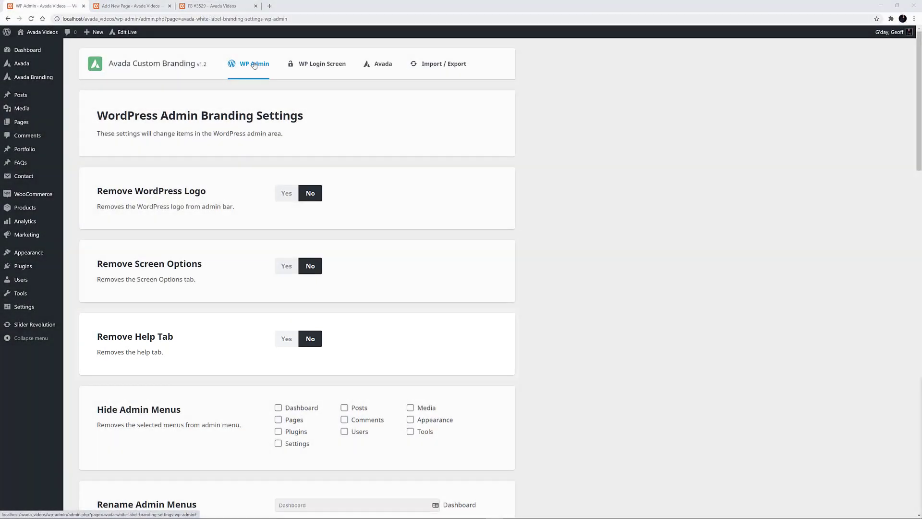
# Review the WP Admin branding options down to the save controls, then move to WP Login Screen.
pyautogui.scroll(-3)
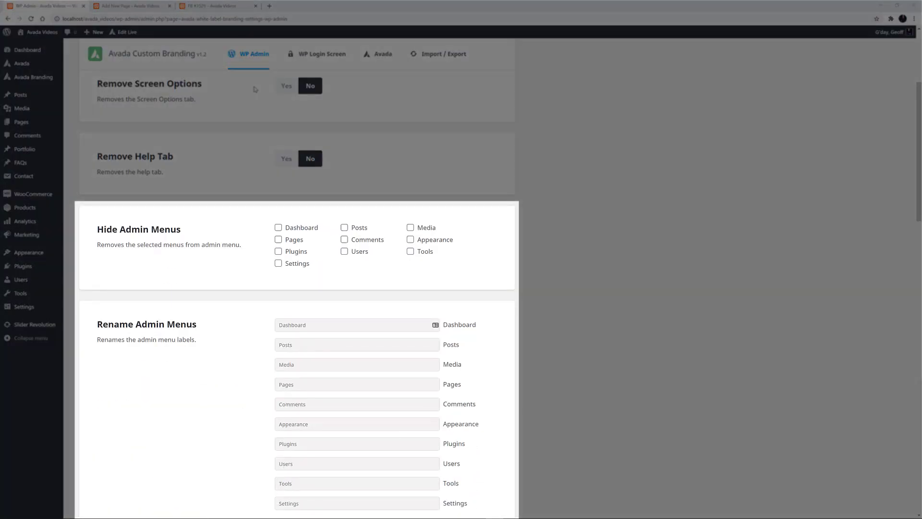
pyautogui.scroll(-3)
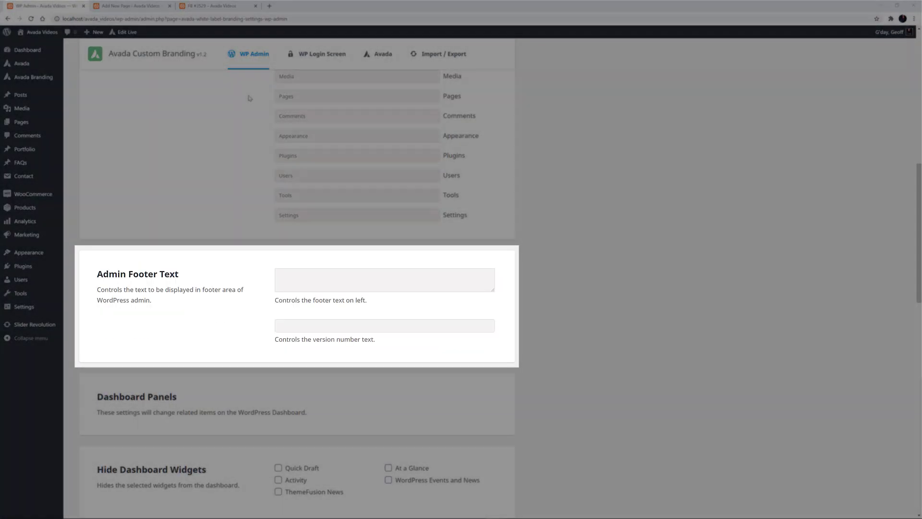
pyautogui.scroll(-3)
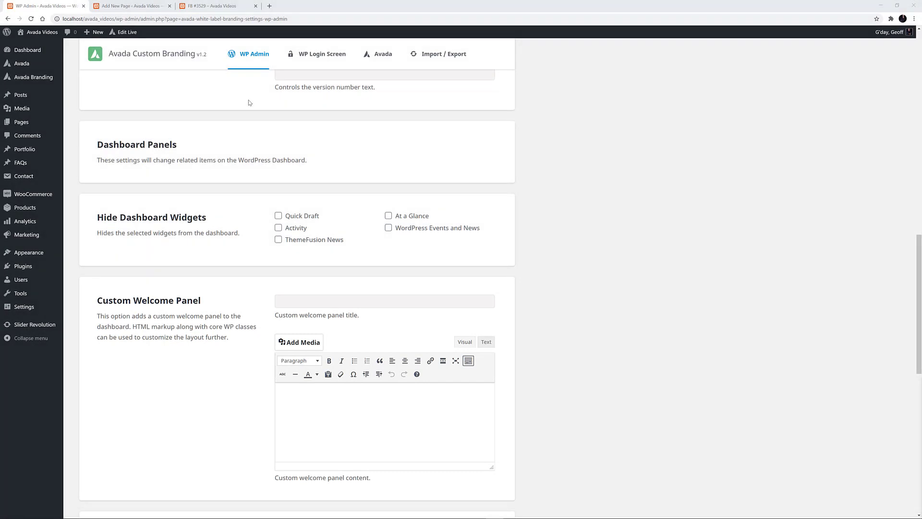
pyautogui.scroll(-3)
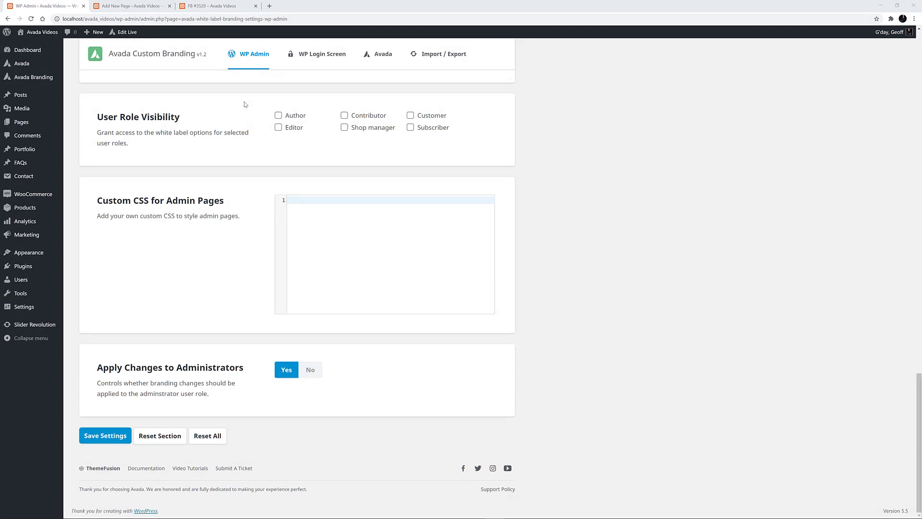
pyautogui.click(105, 435)
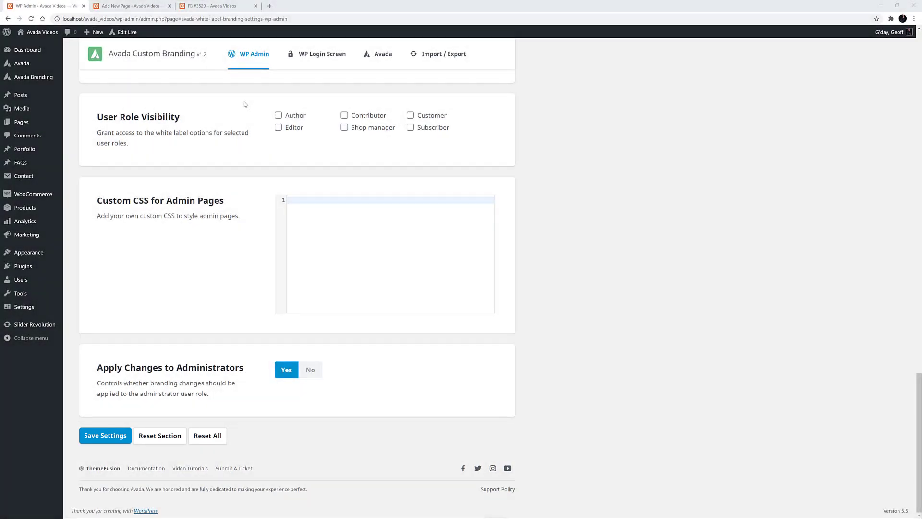
pyautogui.click(322, 54)
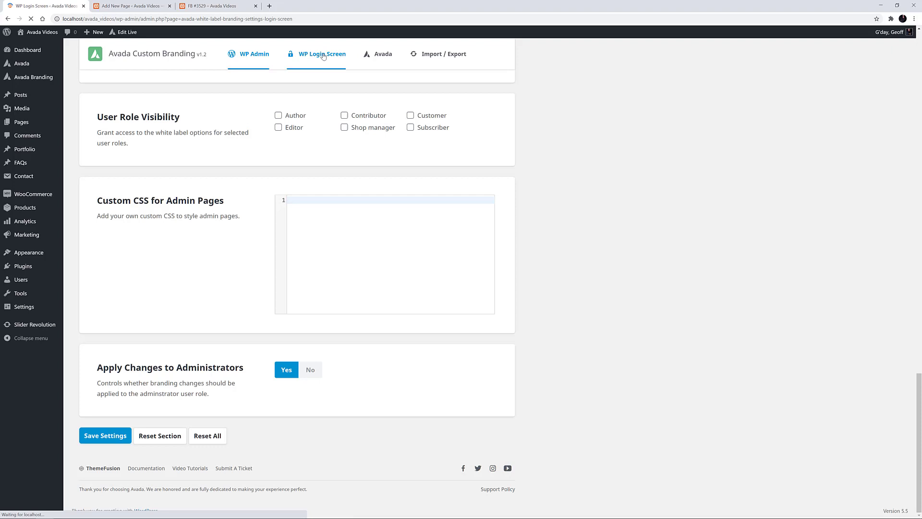
pyautogui.click(321, 54)
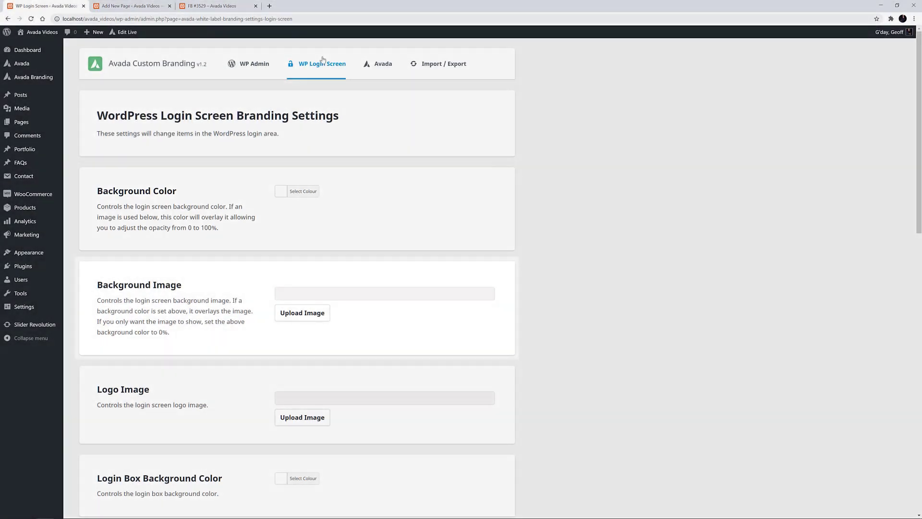
pyautogui.scroll(-3)
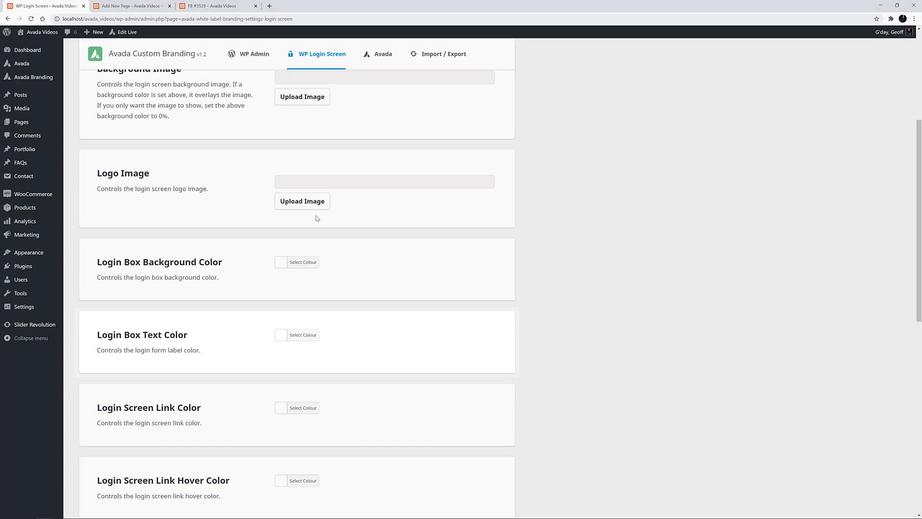
pyautogui.scroll(-3)
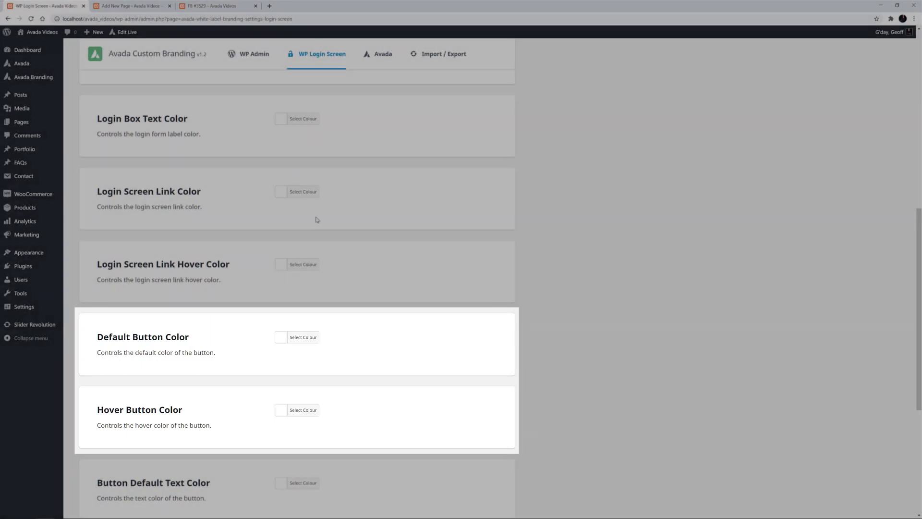
pyautogui.scroll(-3)
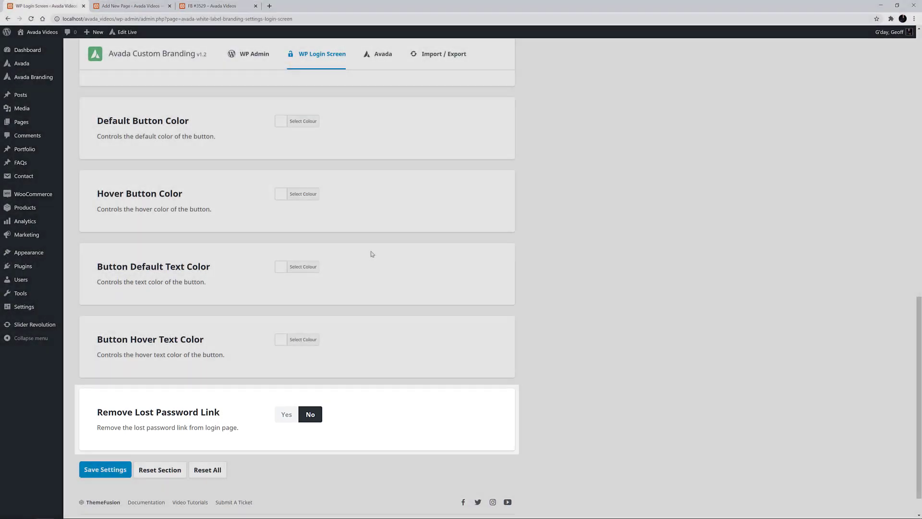
pyautogui.click(383, 54)
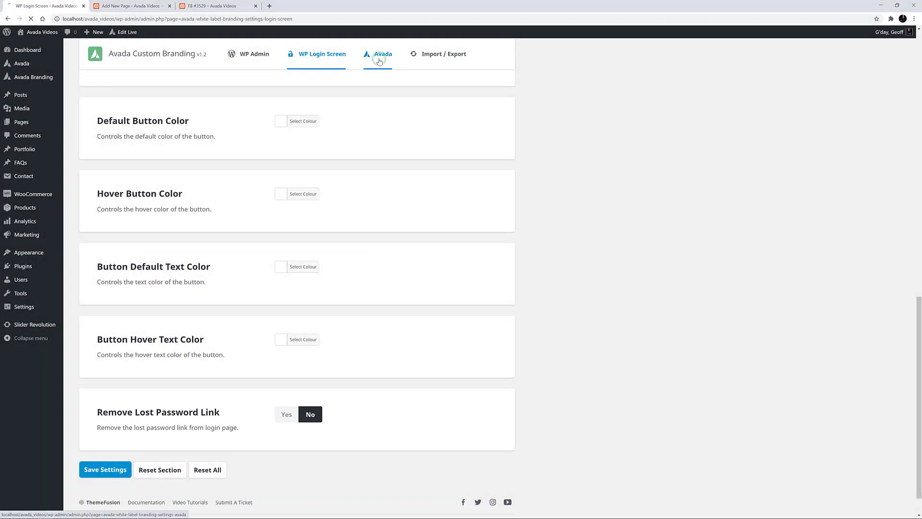
# Review the Avada branding settings down to the dashboard footer and menu icon options.
pyautogui.click(384, 54)
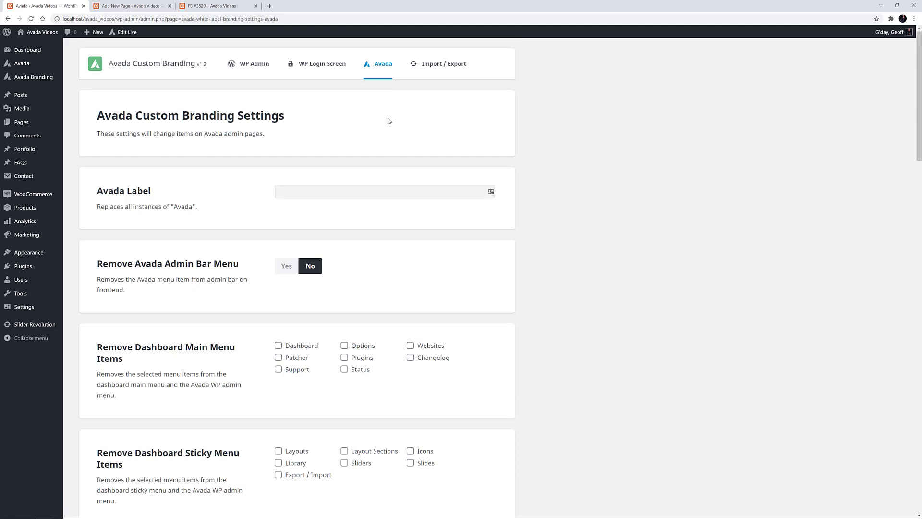
pyautogui.moveTo(394, 113)
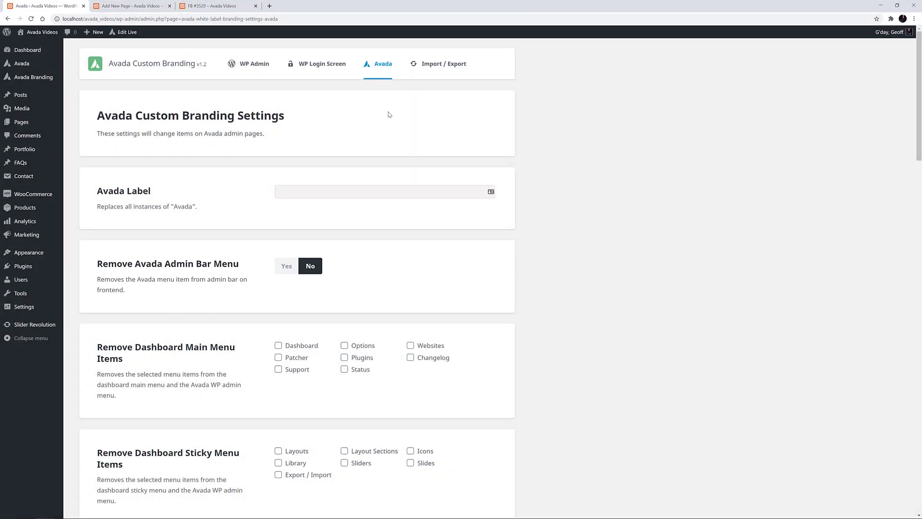
pyautogui.scroll(-3)
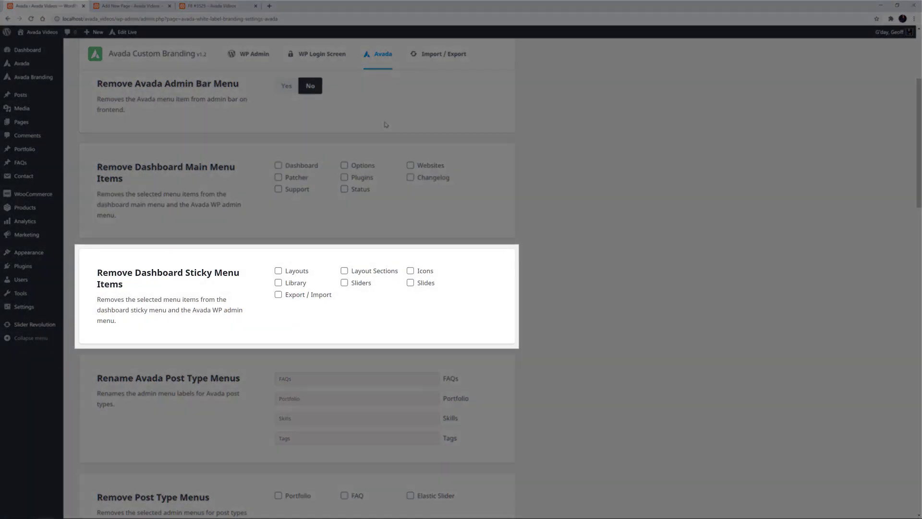
pyautogui.scroll(-3)
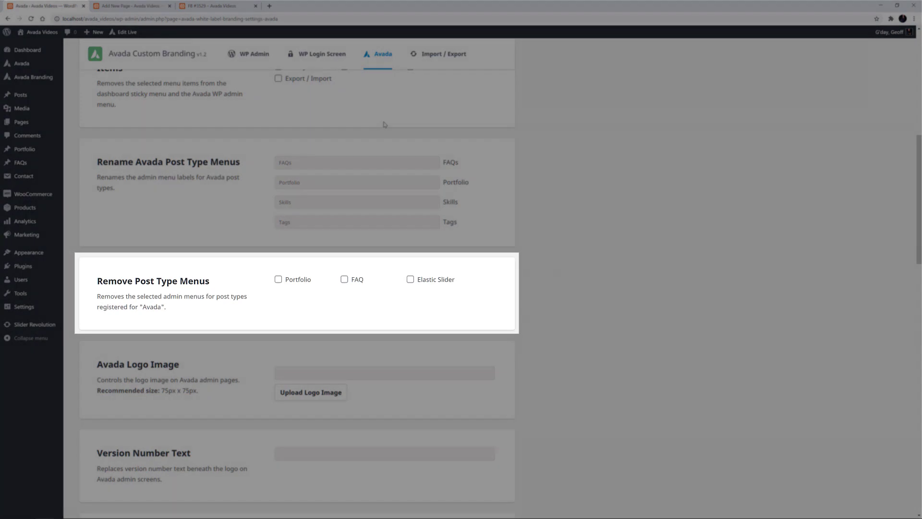
pyautogui.scroll(-3)
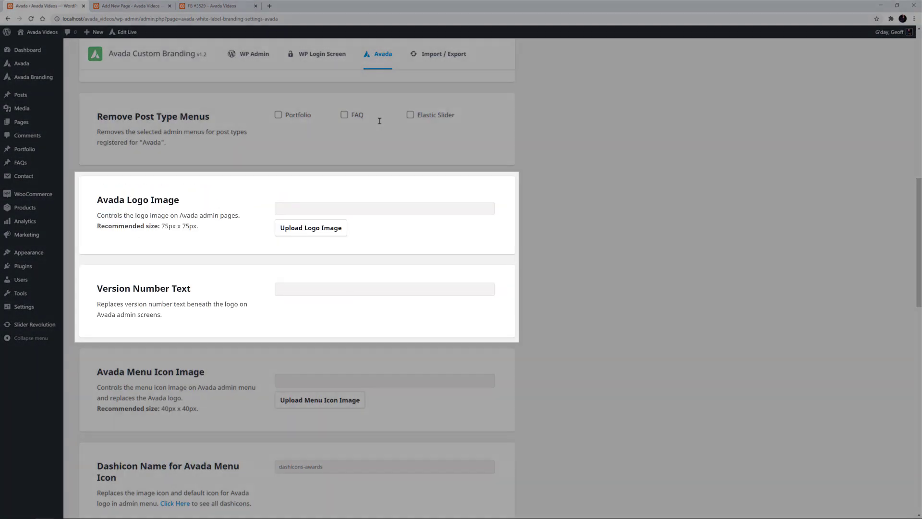
pyautogui.scroll(-3)
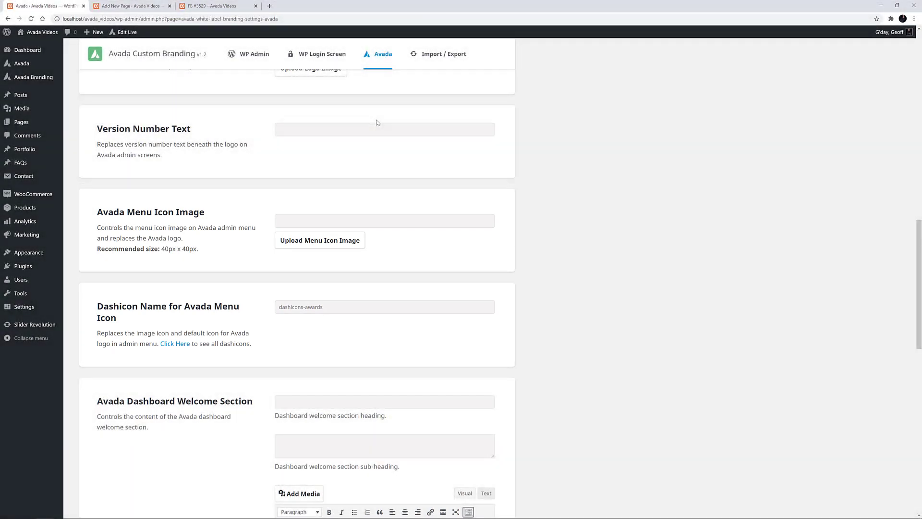
pyautogui.scroll(-3)
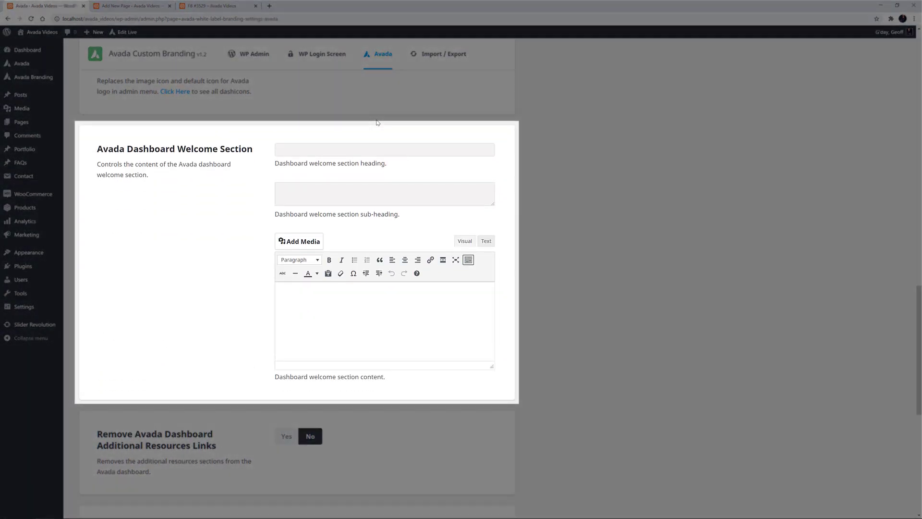
pyautogui.scroll(-3)
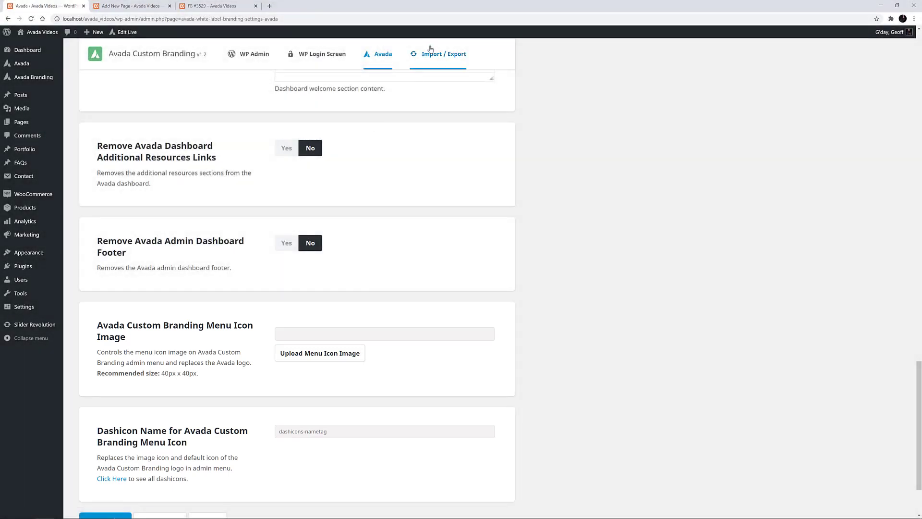
# From Import / Export, select the avada-custom-branding settings JSON on the Desktop for import.
pyautogui.click(443, 54)
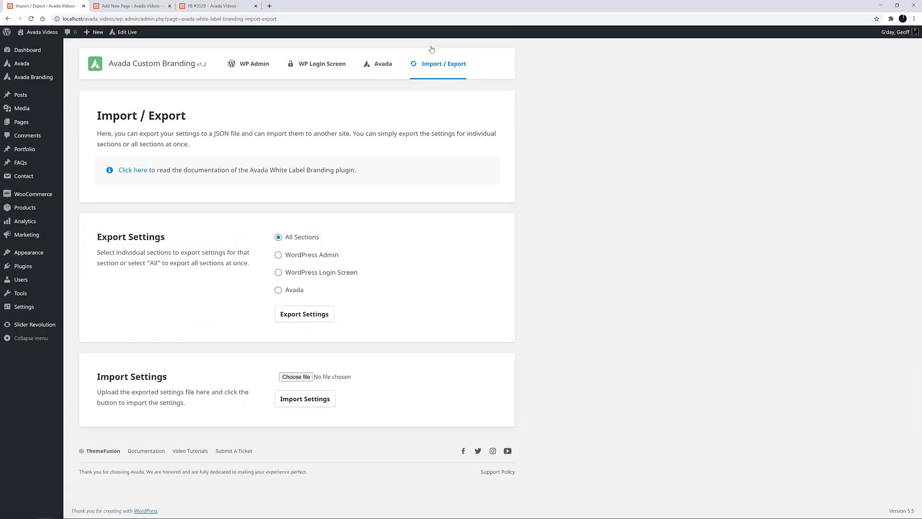
pyautogui.moveTo(426, 103)
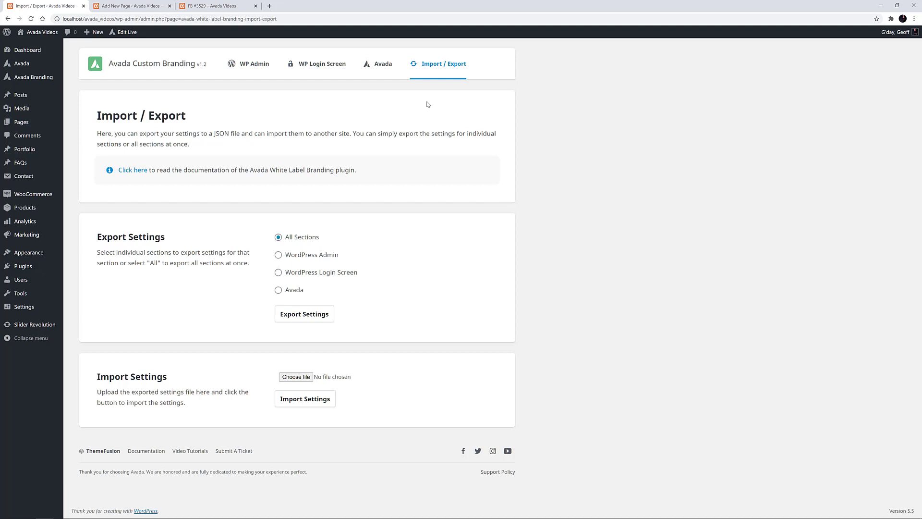
pyautogui.click(296, 377)
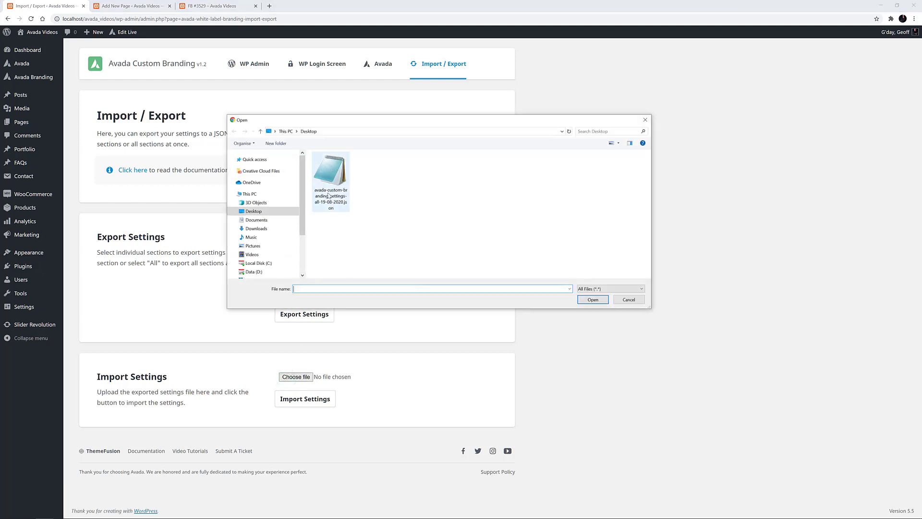
pyautogui.click(593, 300)
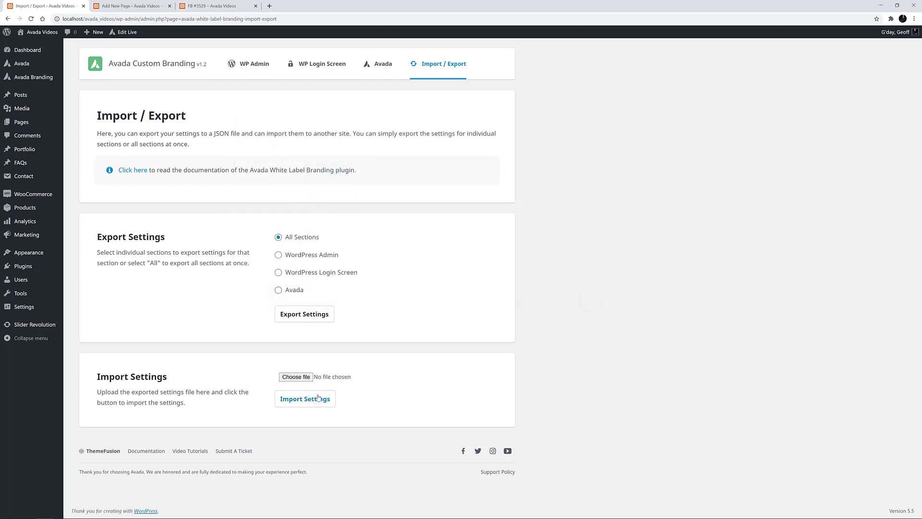
pyautogui.moveTo(88, 106)
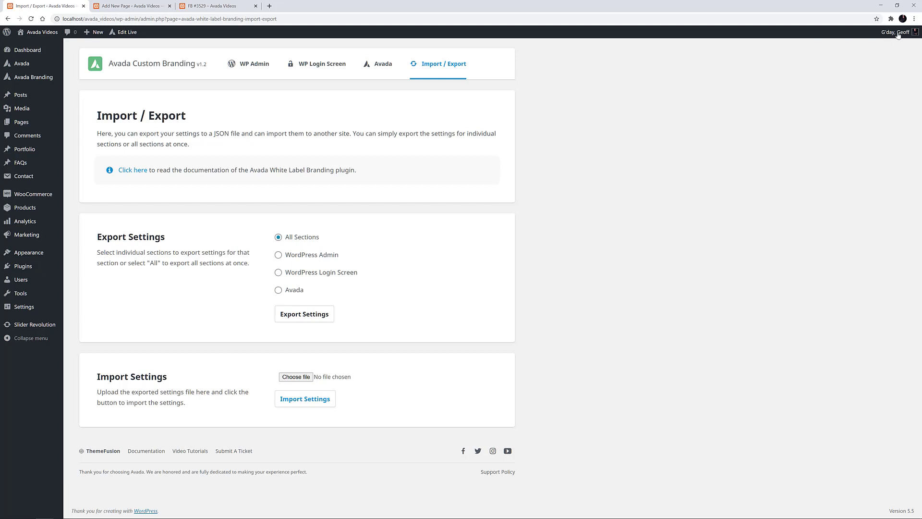
# Log out of WordPress and sign back in from the D3-branded login screen.
pyautogui.click(305, 398)
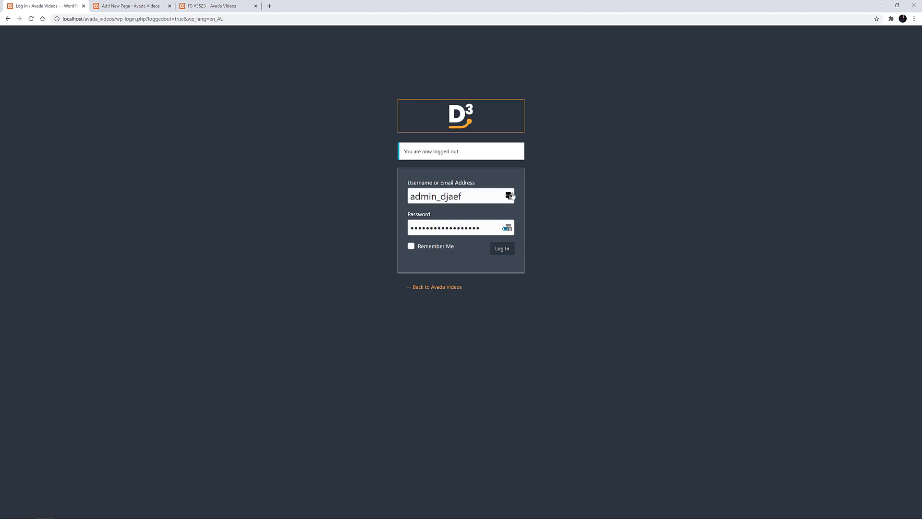
pyautogui.click(502, 248)
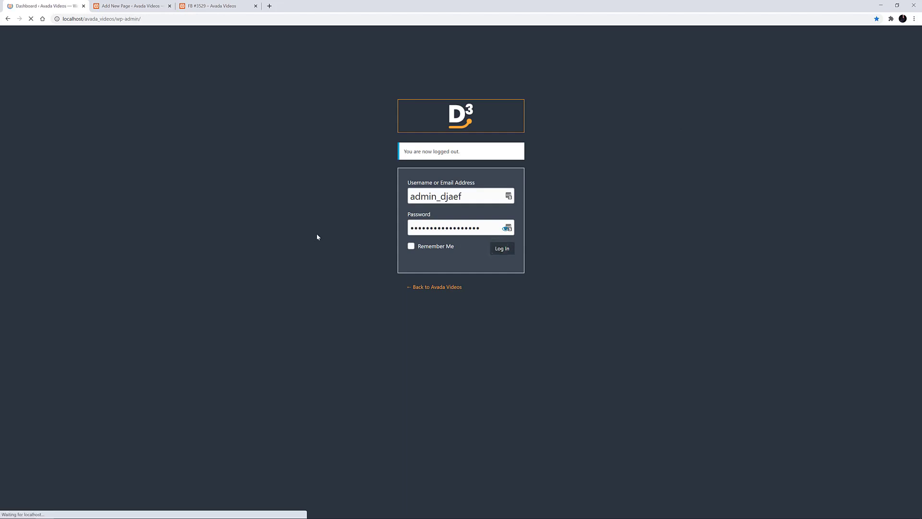
# Open the D3 theme dashboard from the rebranded admin sidebar.
pyautogui.click(502, 248)
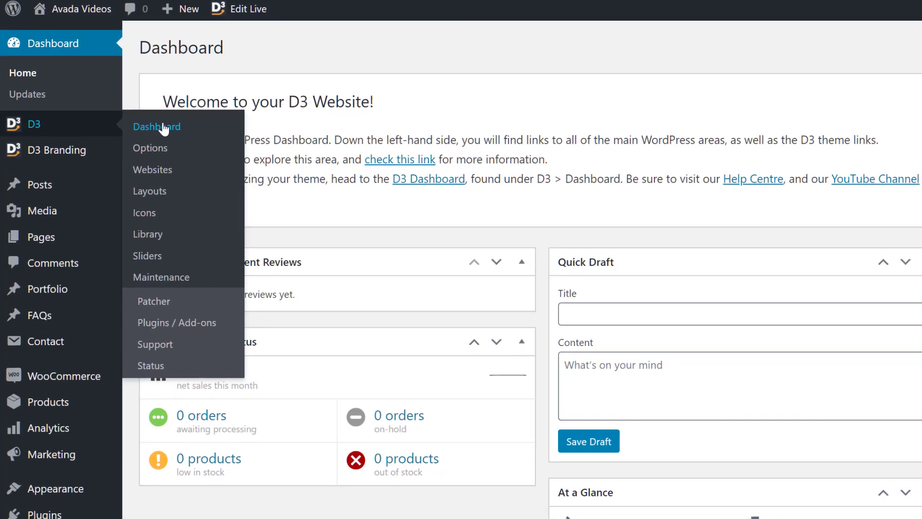
pyautogui.click(156, 127)
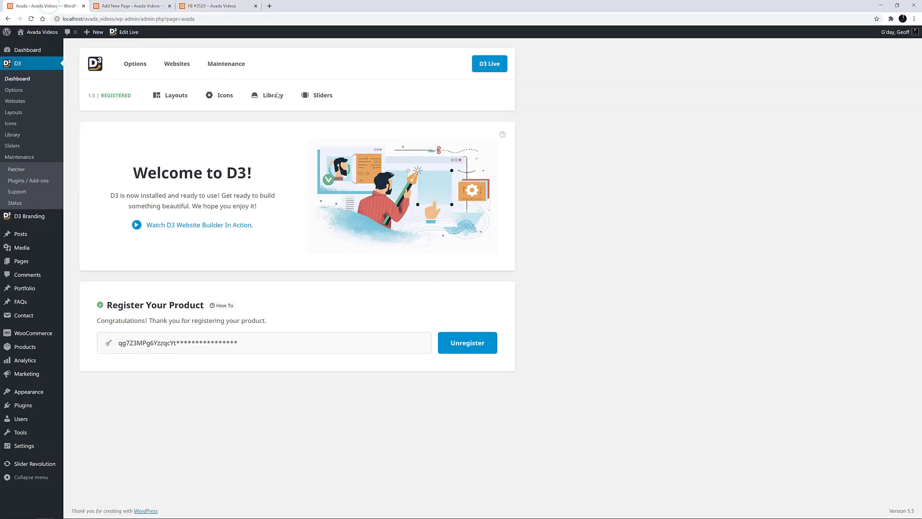
pyautogui.moveTo(572, 210)
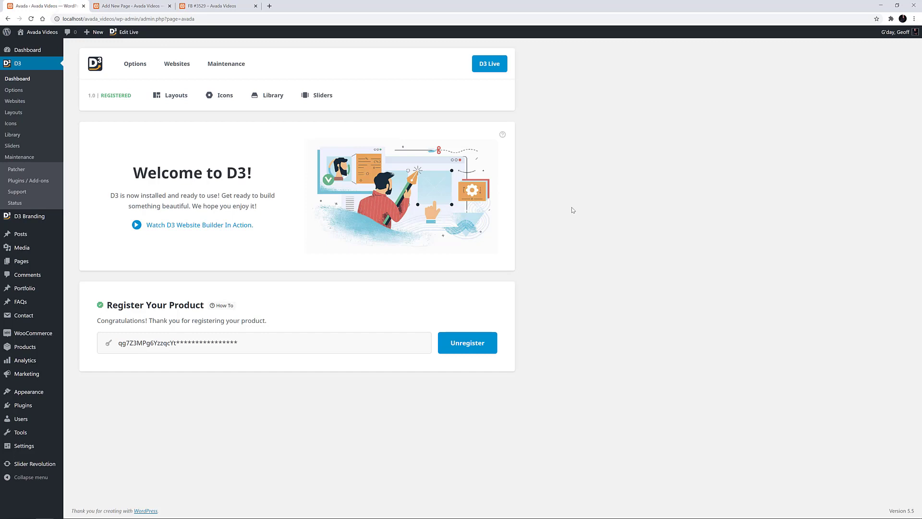